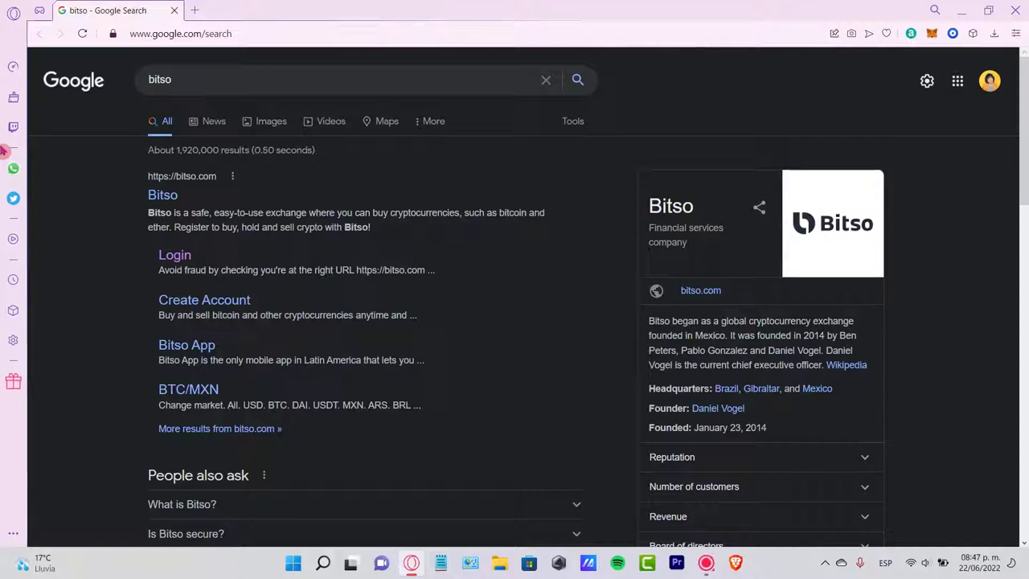
mouse_move(175, 255)
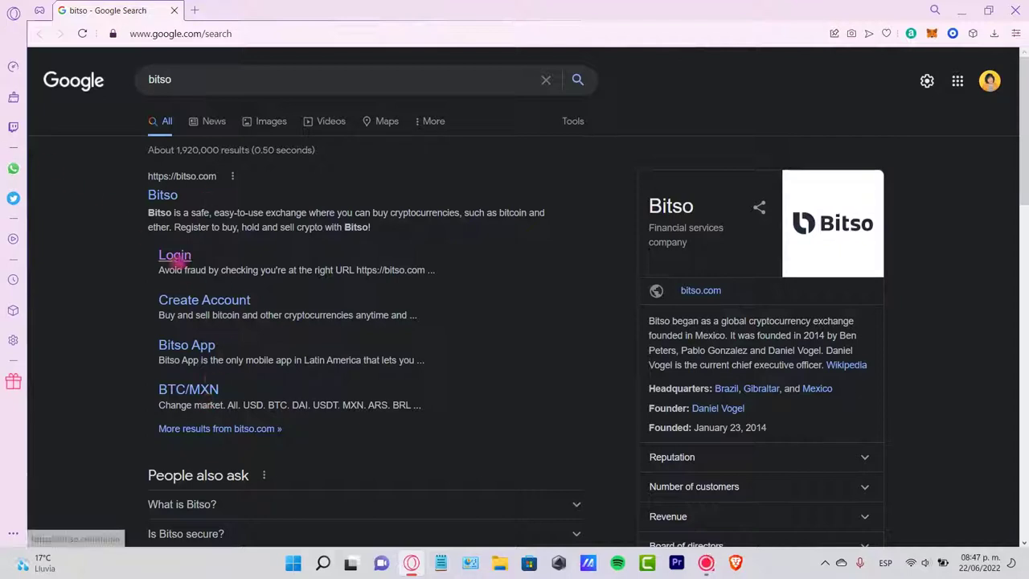
Open the official Bitso website from the Google results for 'bitso'.
click(163, 194)
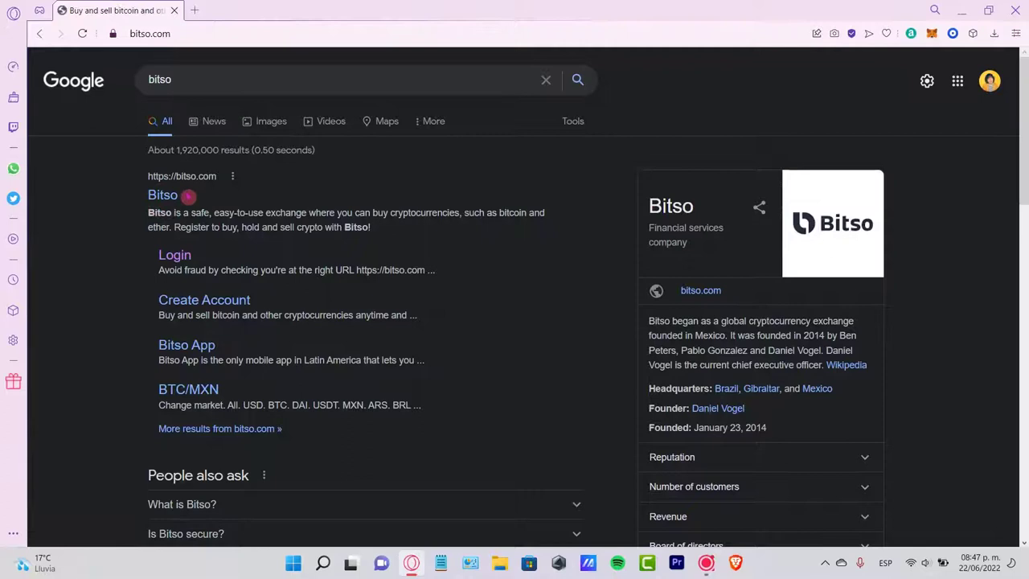
click(162, 195)
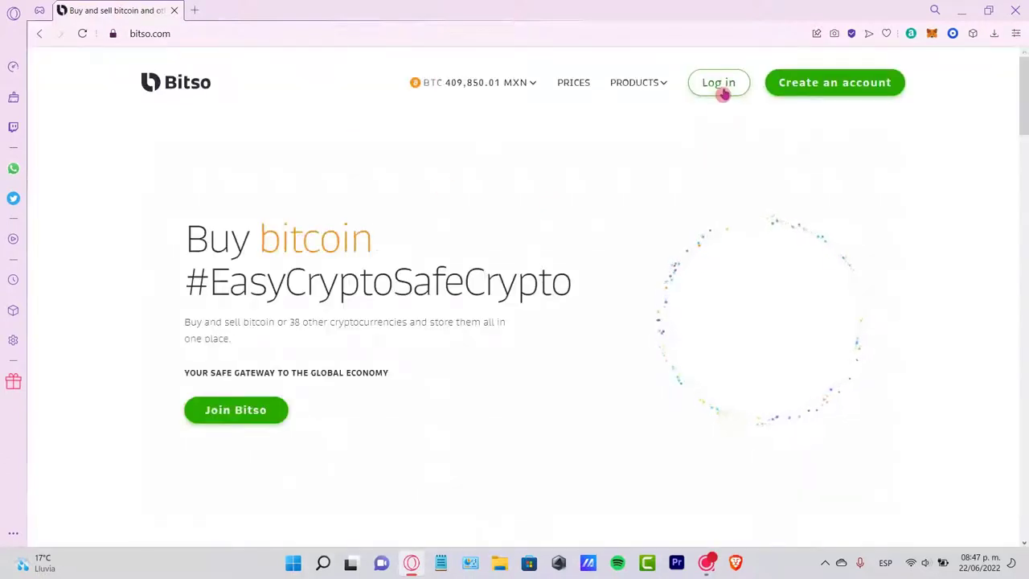
click(718, 82)
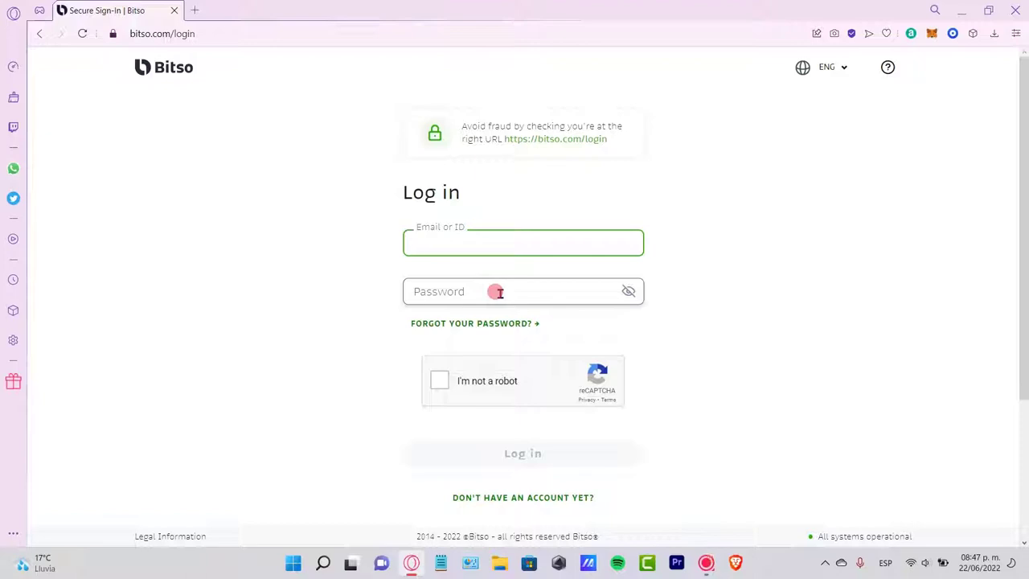
click(523, 242)
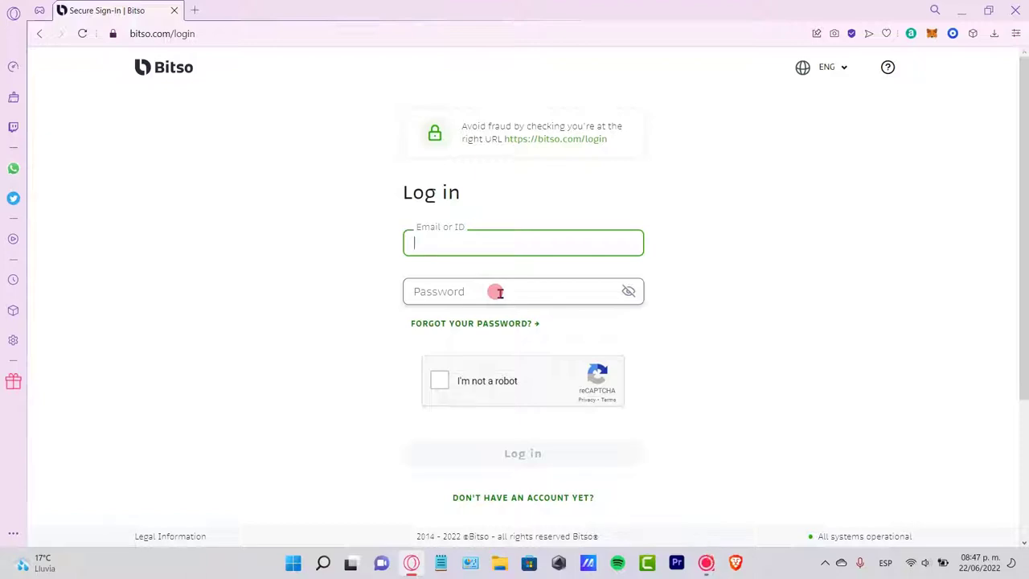
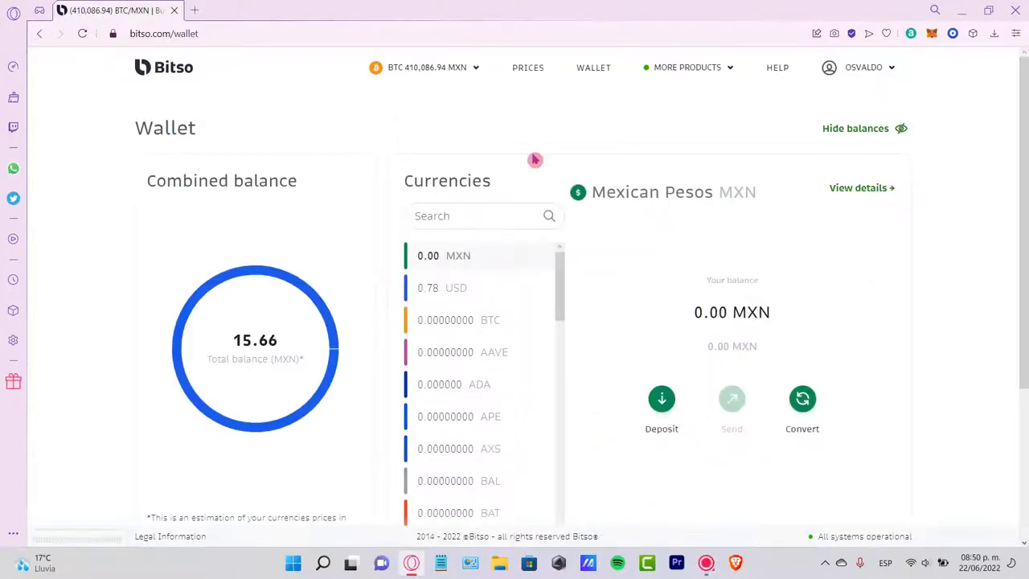
mouse_move(444, 265)
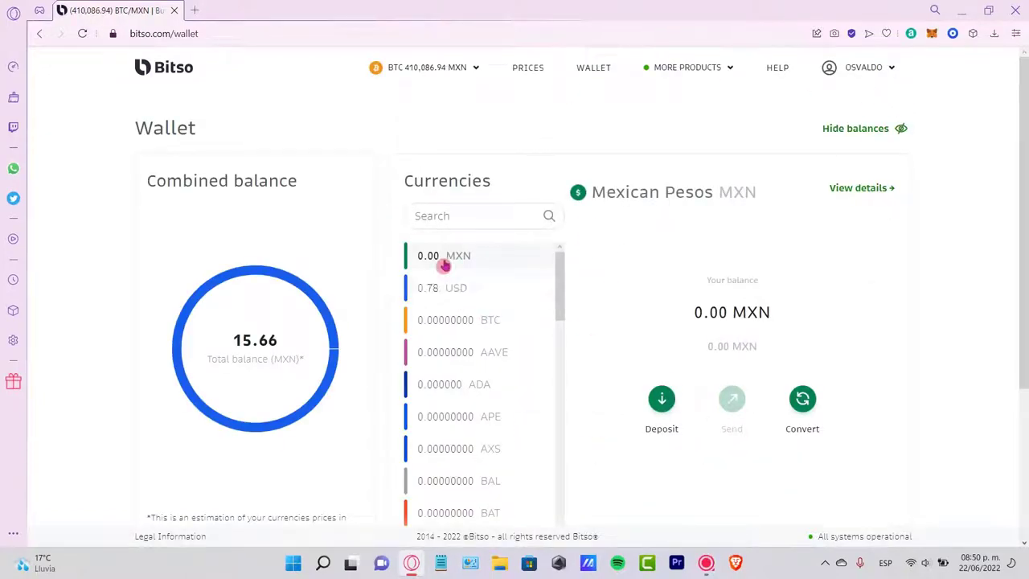
mouse_move(200, 161)
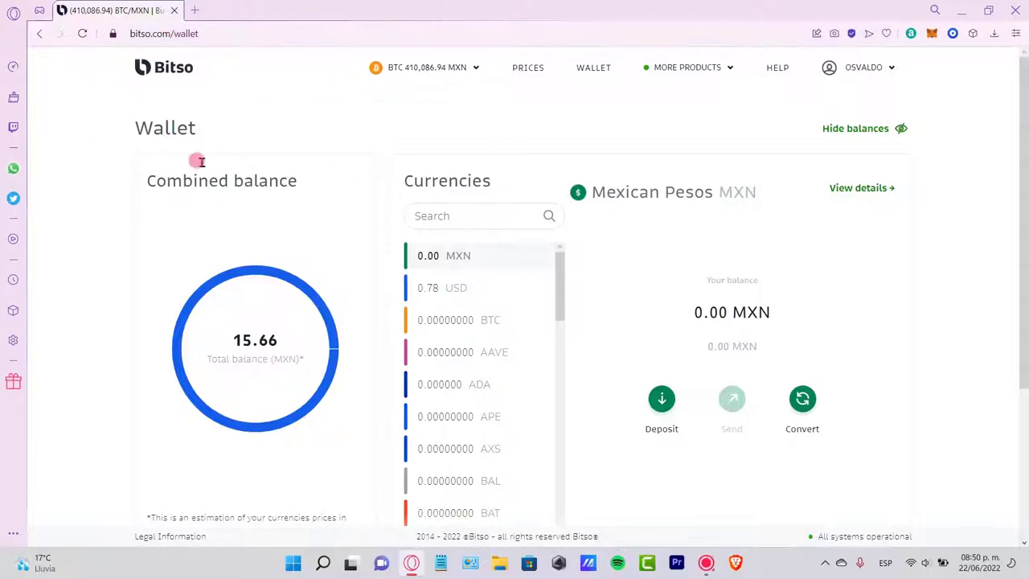
mouse_move(580, 252)
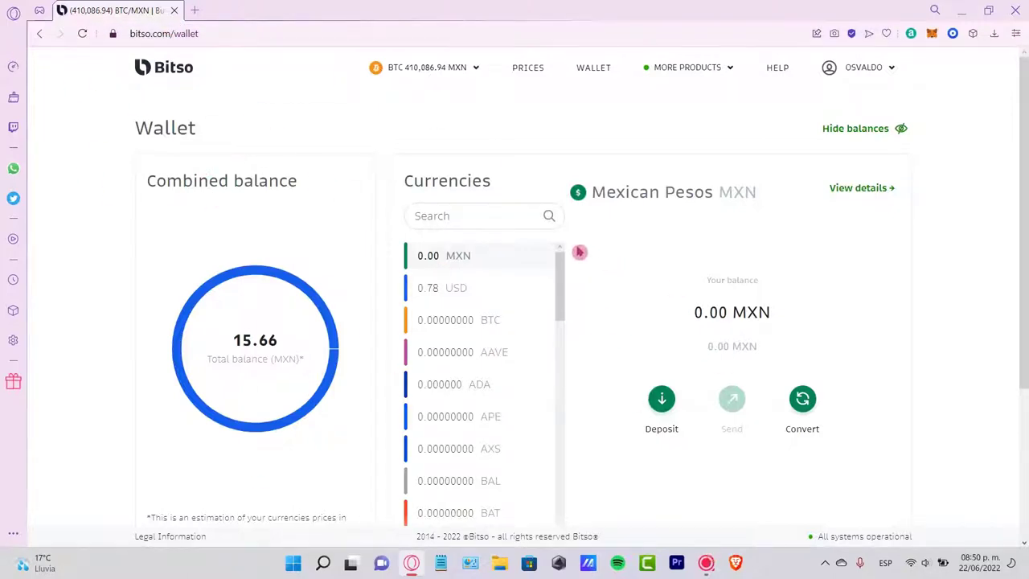
Browse the wallet's Currencies list, then mask all balances with 'Hide balances'.
scroll(down, 3)
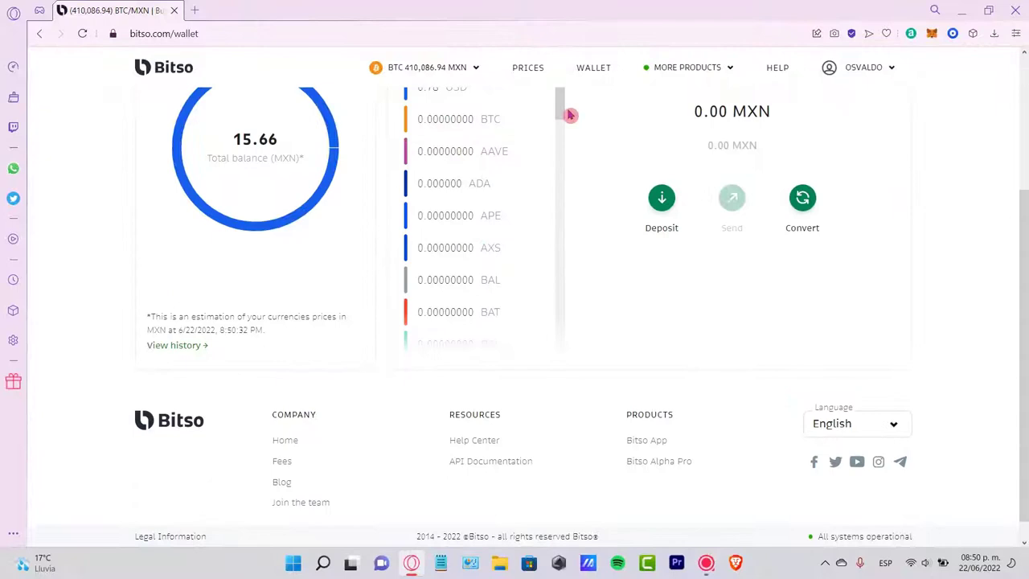
scroll(up, 3)
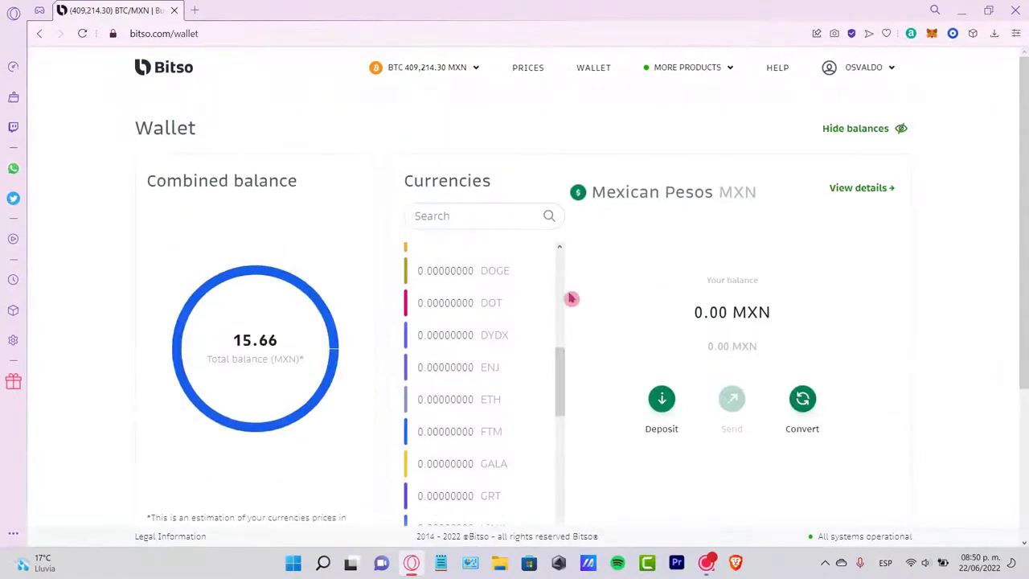
scroll(down, 3)
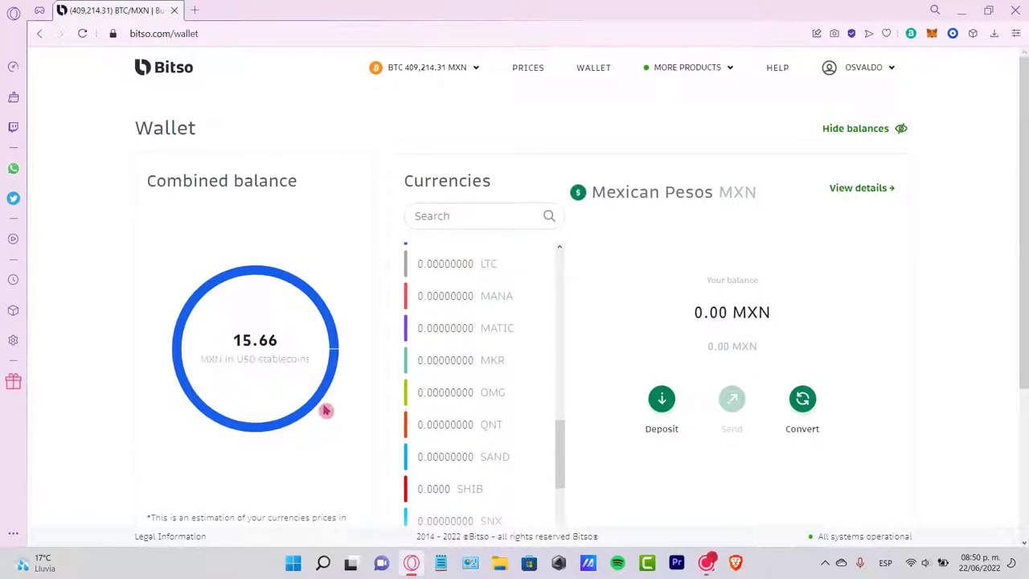
scroll(up, 3)
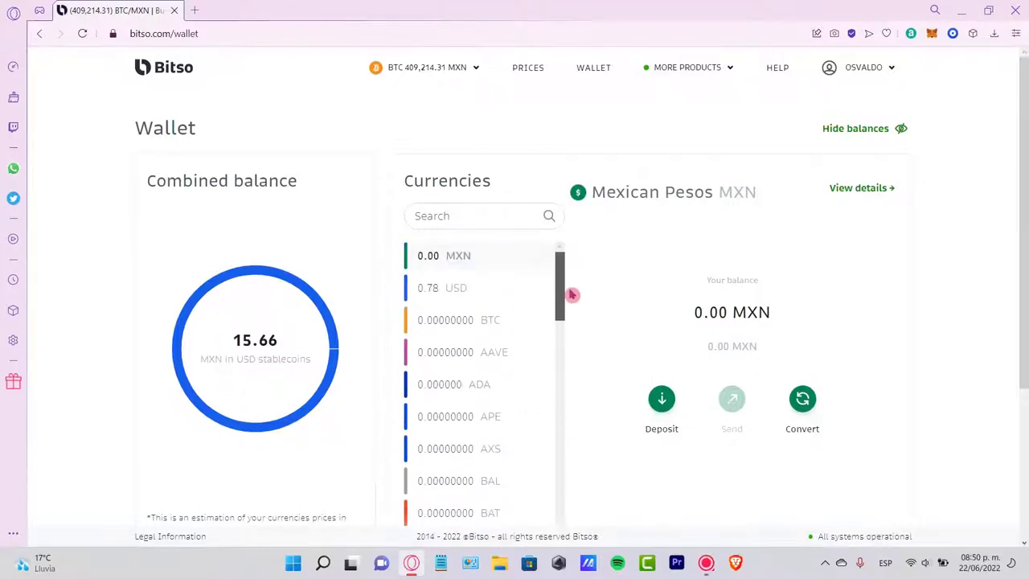
mouse_move(694, 275)
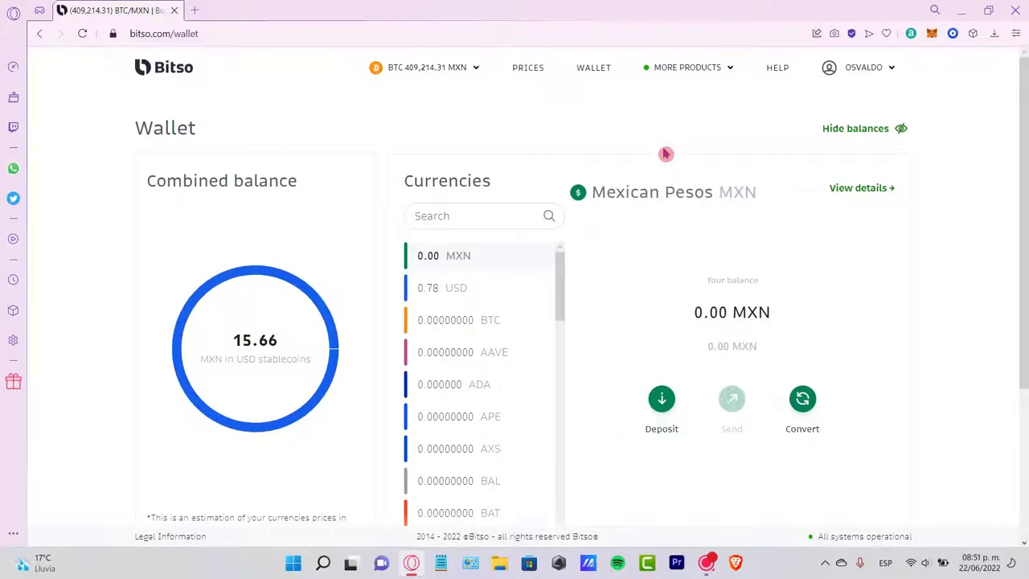
mouse_move(678, 154)
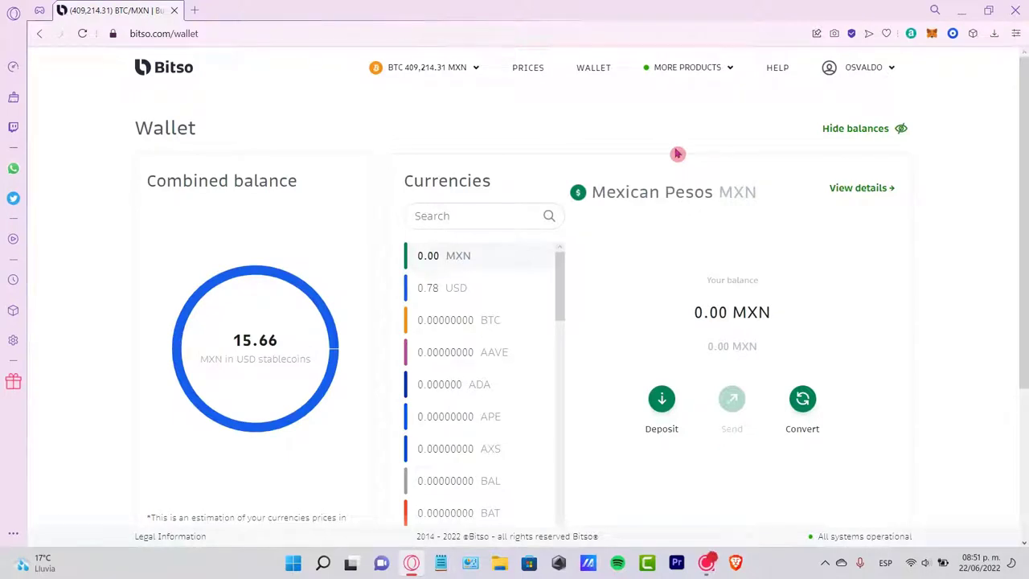
mouse_move(313, 111)
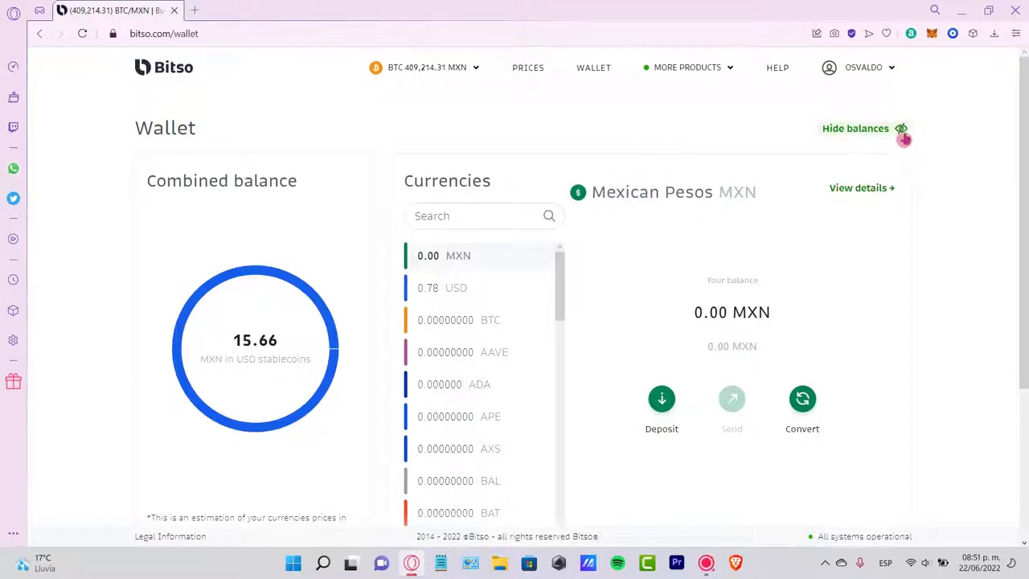
click(856, 128)
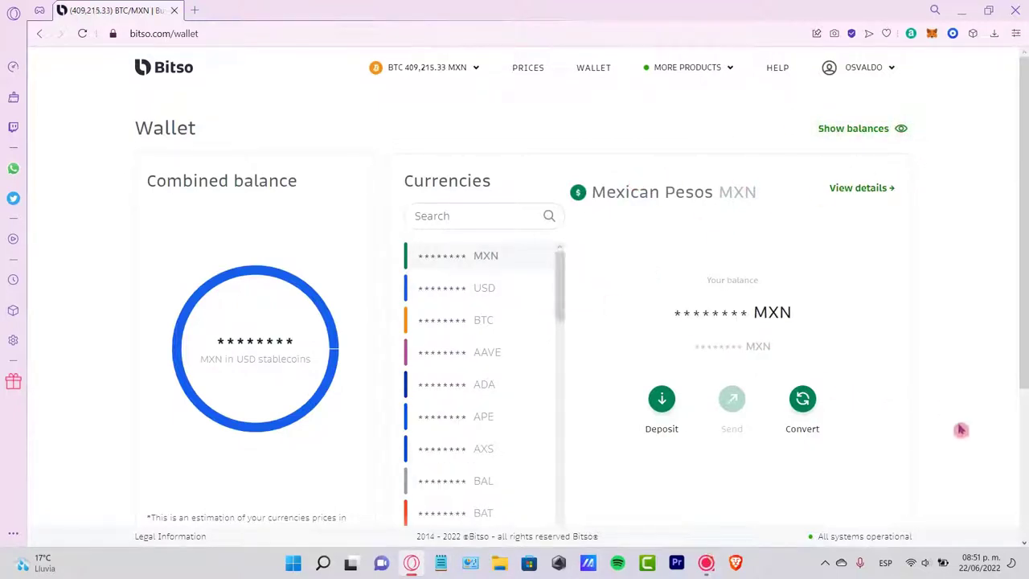
mouse_move(382, 211)
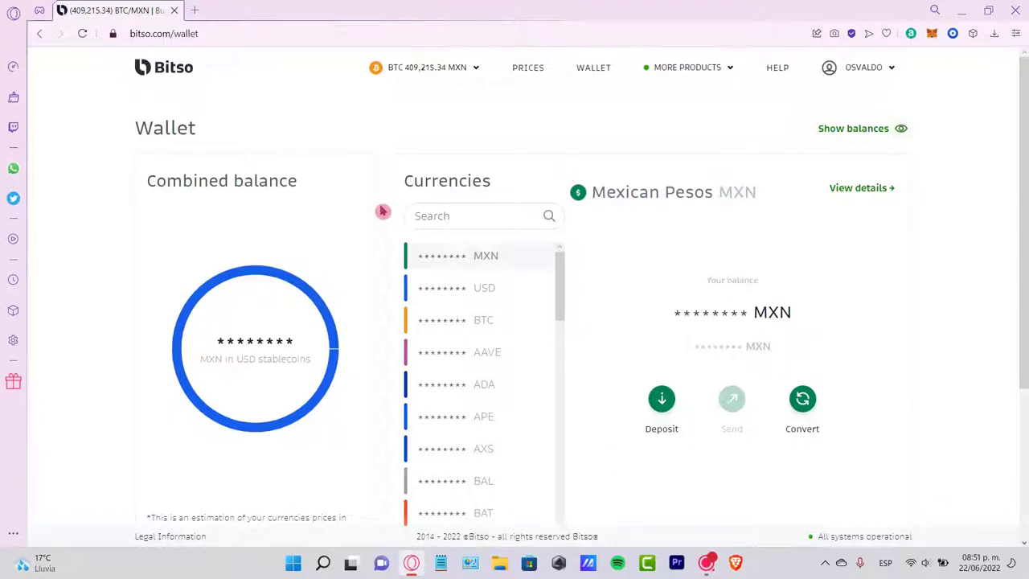
mouse_move(512, 109)
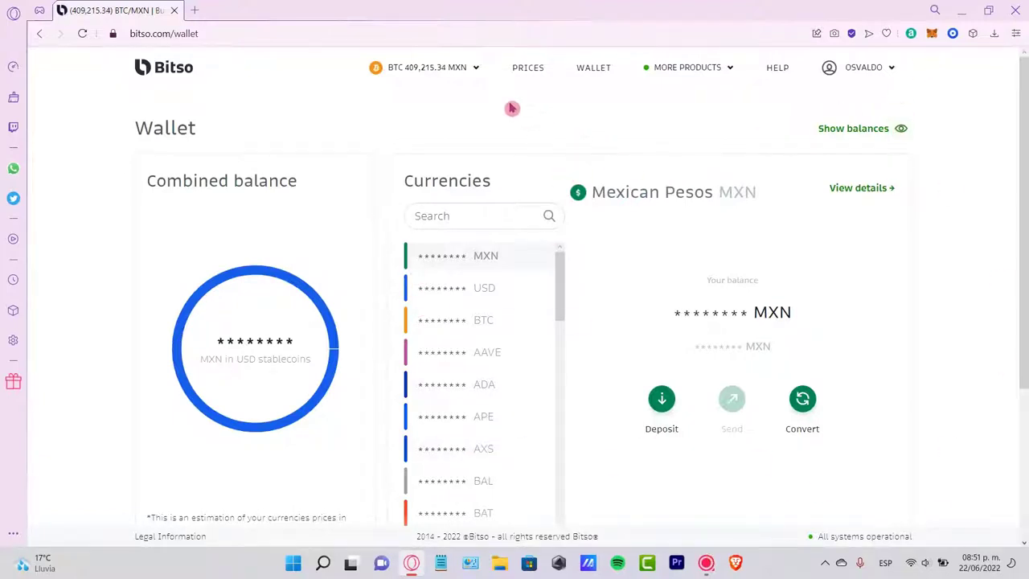
click(427, 67)
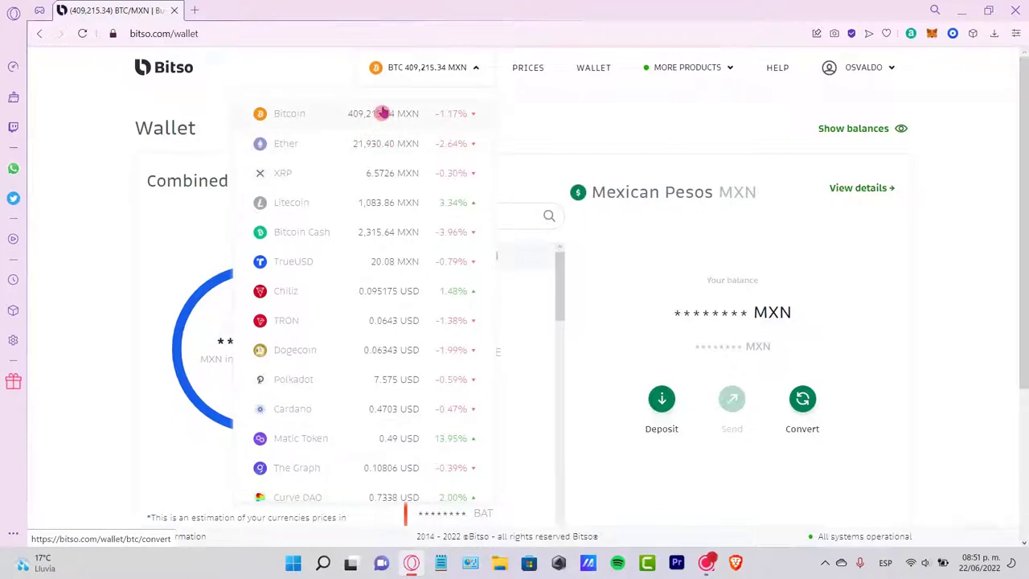
mouse_move(332, 143)
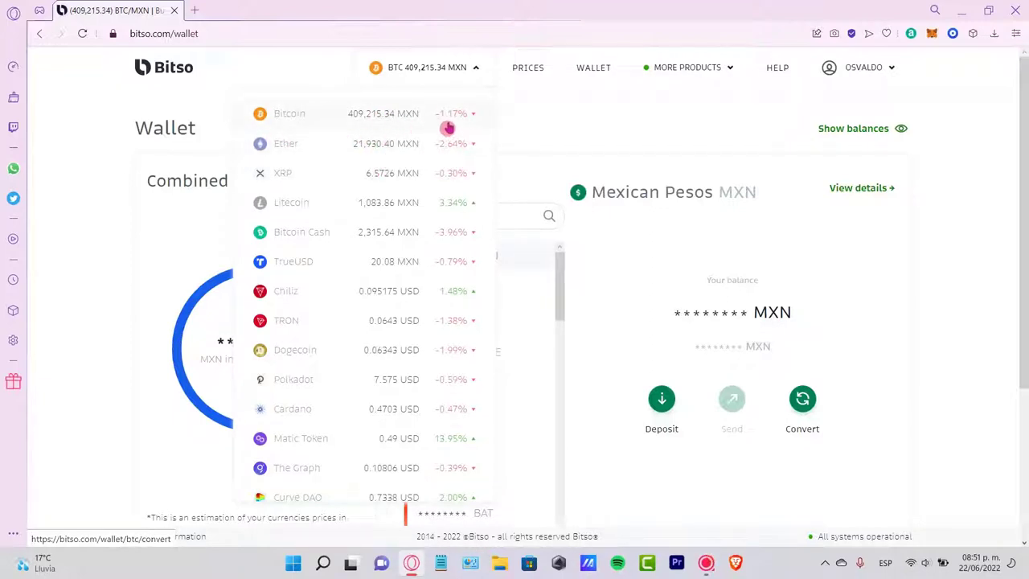
scroll(down, 3)
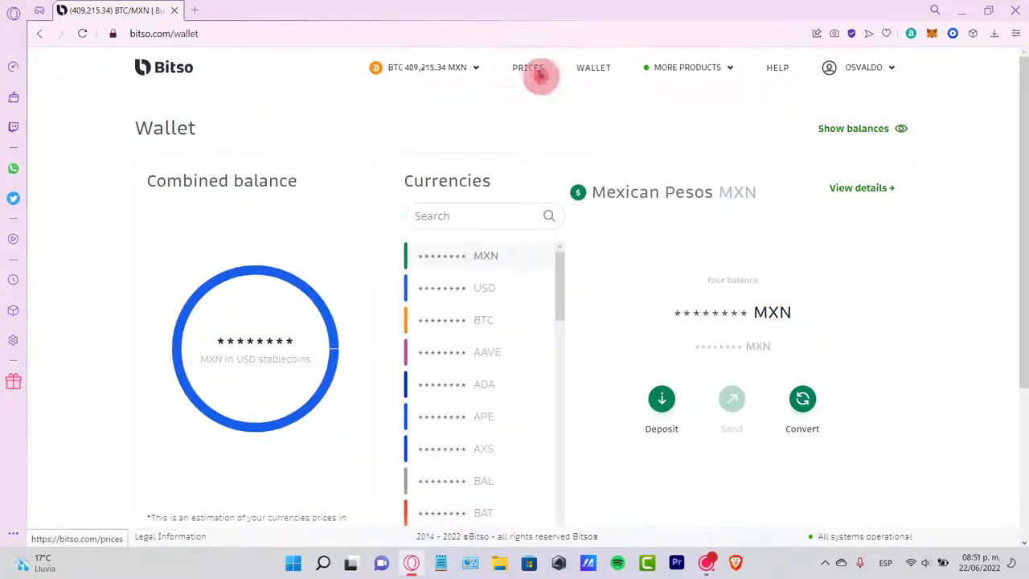
Open the Prices page and switch the price-change timeframe from 1 day to 1 hour.
click(528, 67)
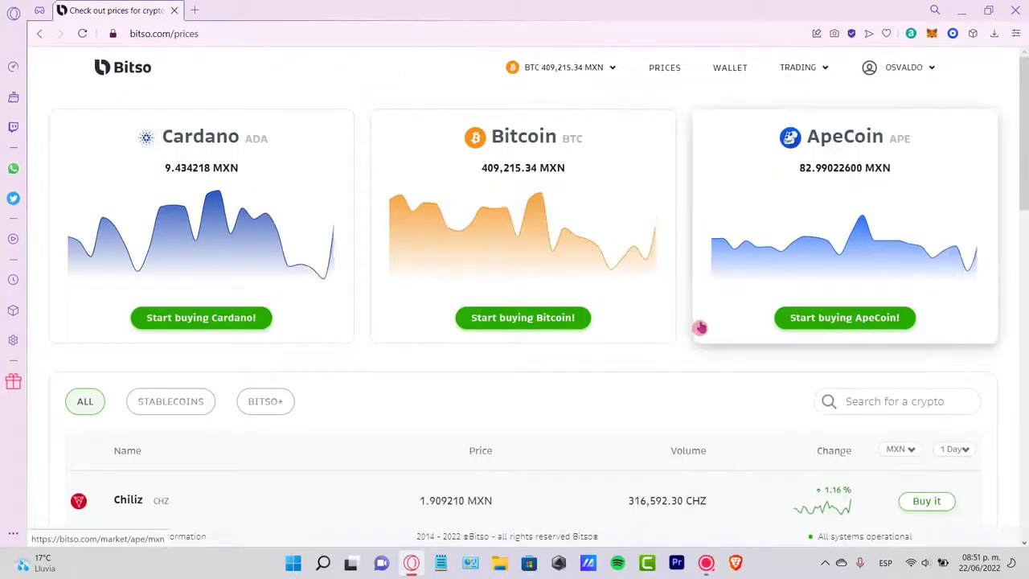
scroll(down, 3)
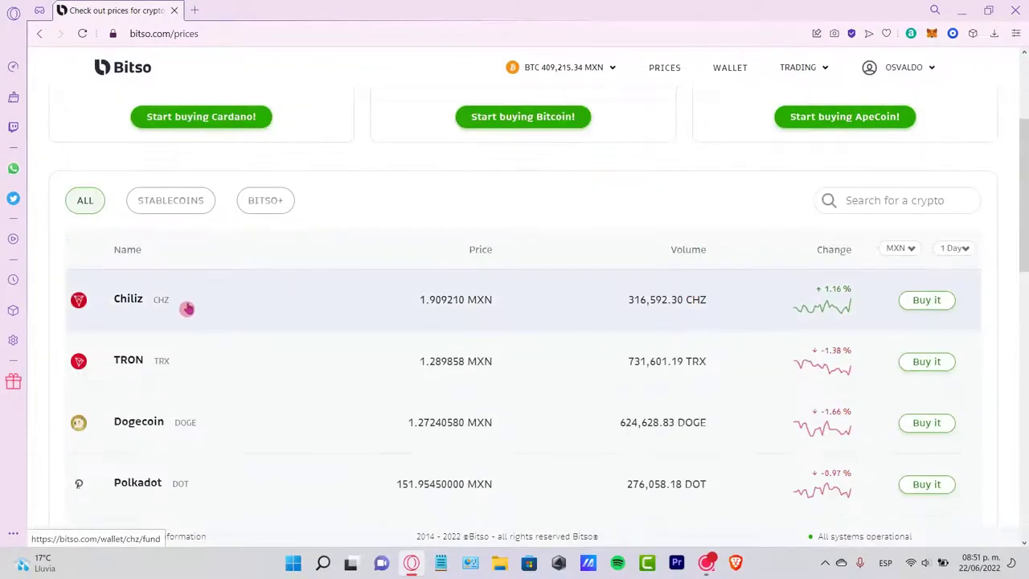
mouse_move(505, 304)
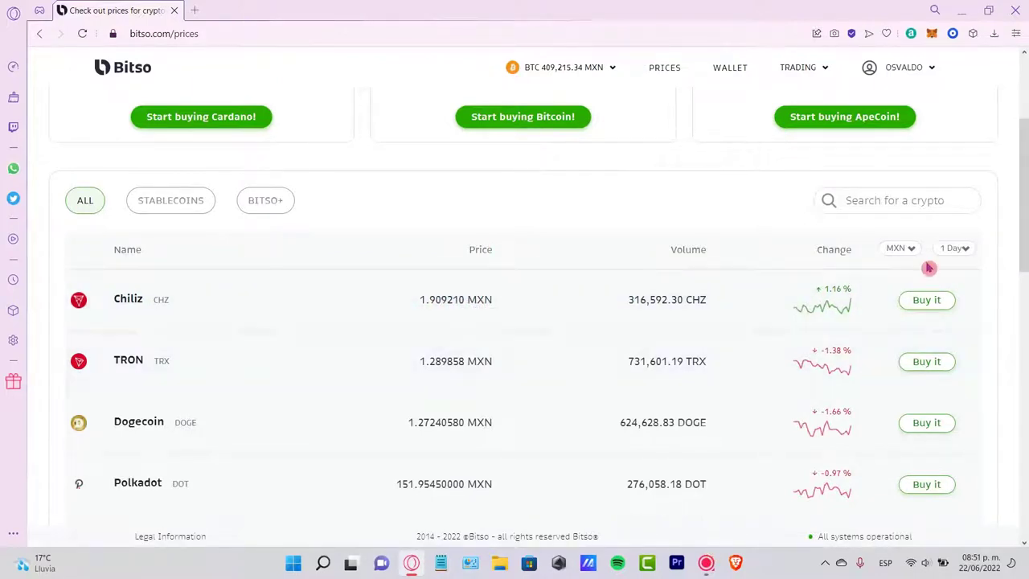
click(953, 247)
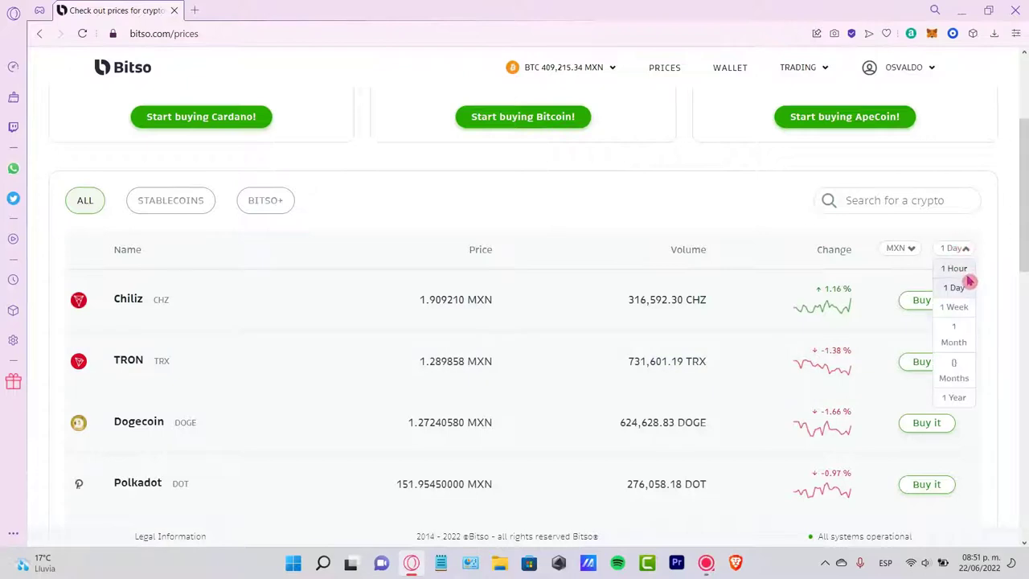
click(954, 268)
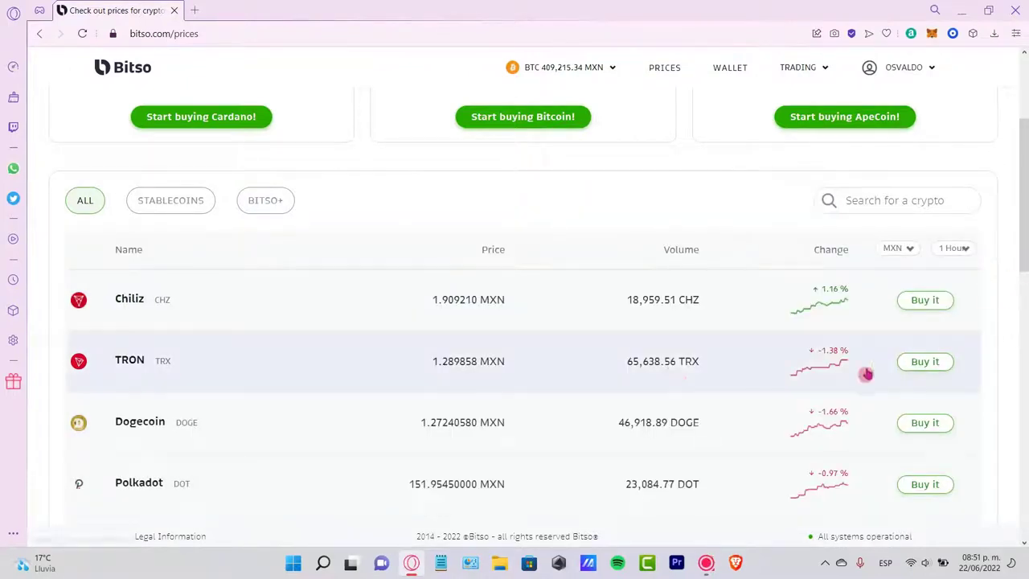
mouse_move(726, 400)
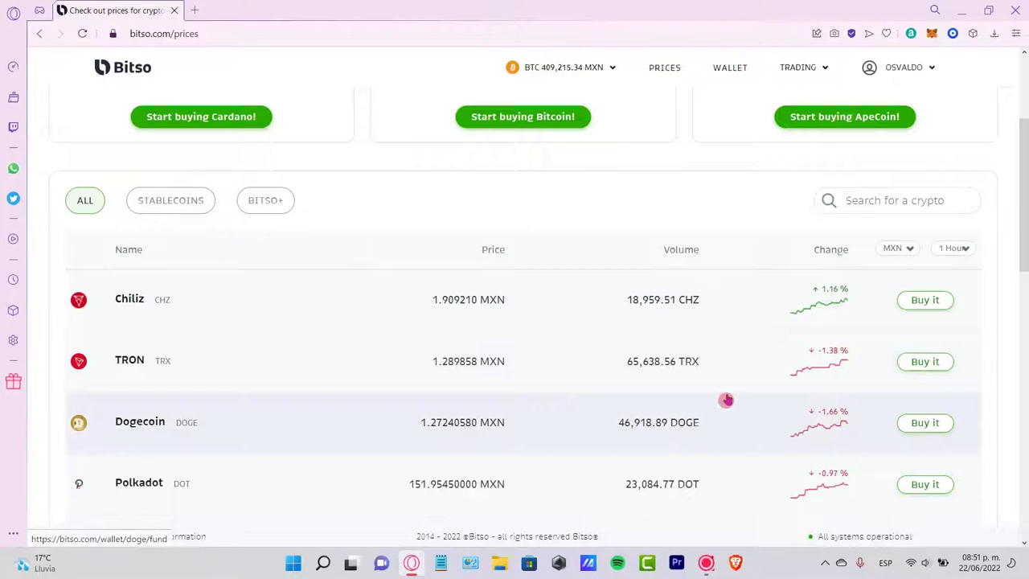
mouse_move(631, 231)
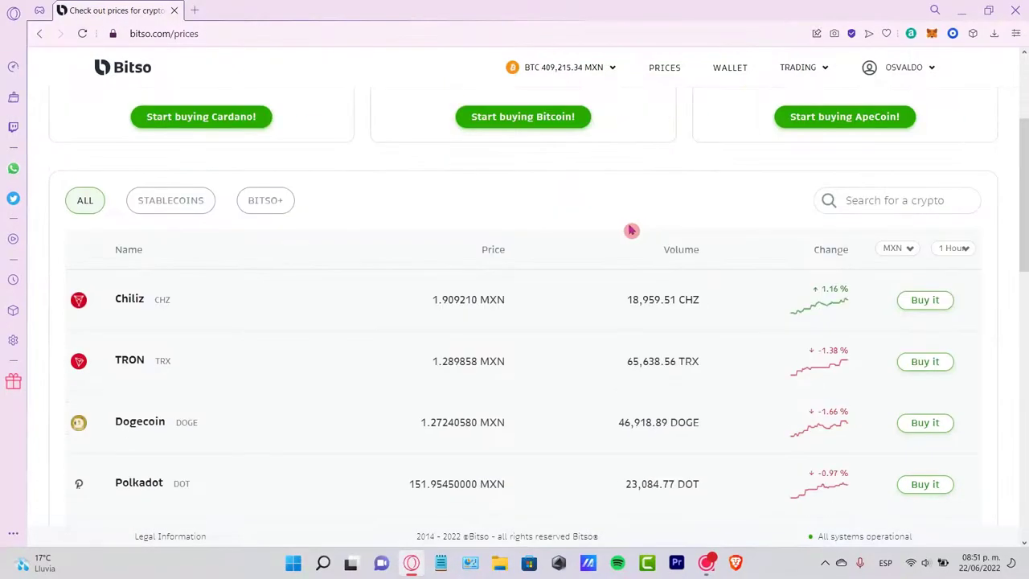
Filter prices to STABLECOINS, highlight 'US dollar' in the description, and view DAI.
click(171, 199)
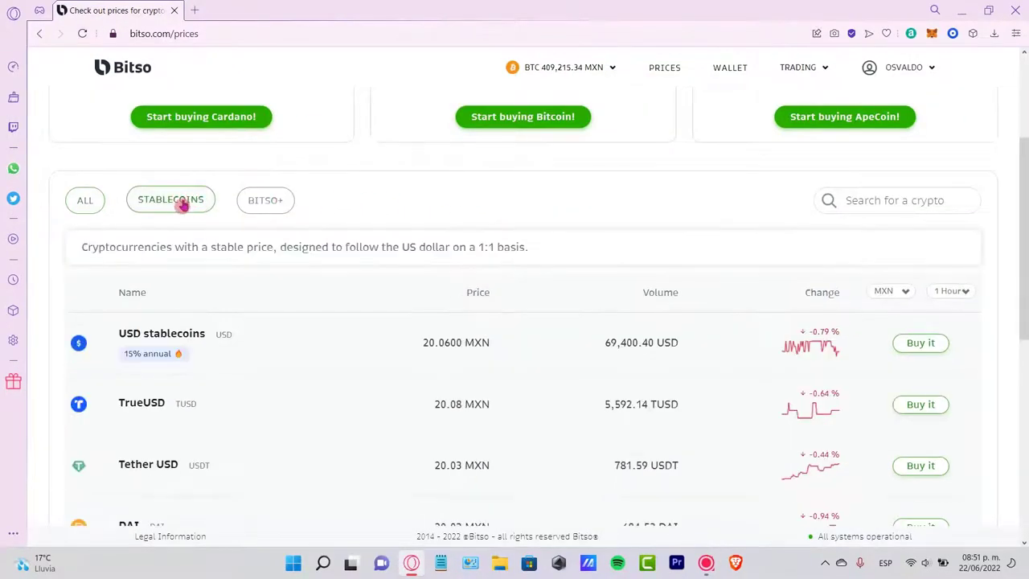
mouse_move(207, 226)
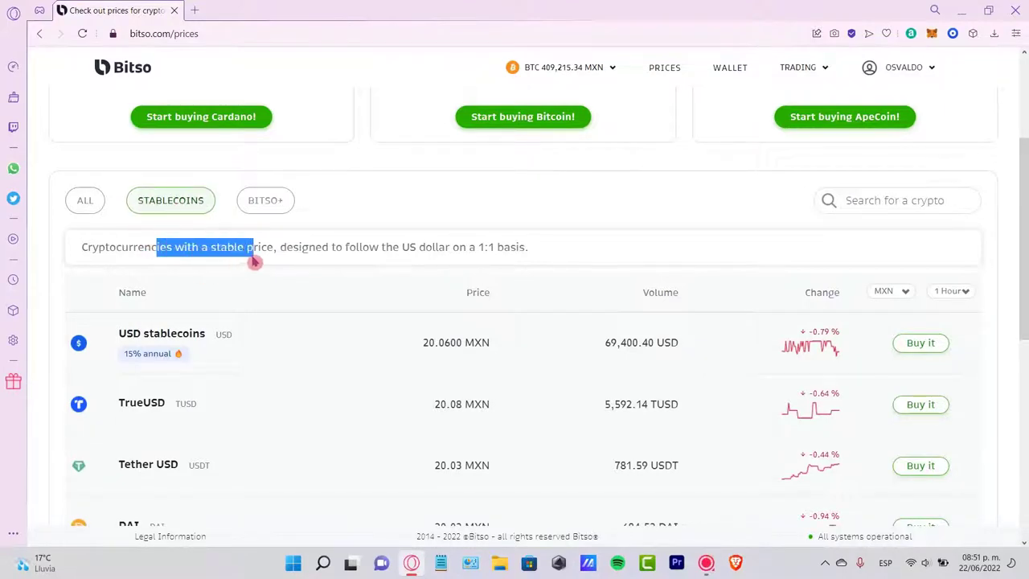
drag(253, 247, 438, 247)
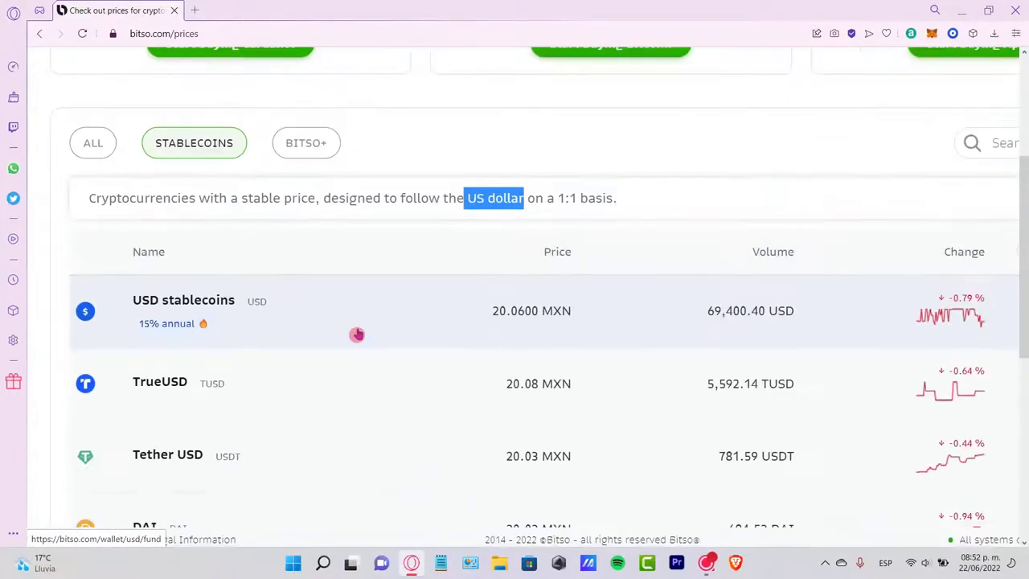
scroll(up, 3)
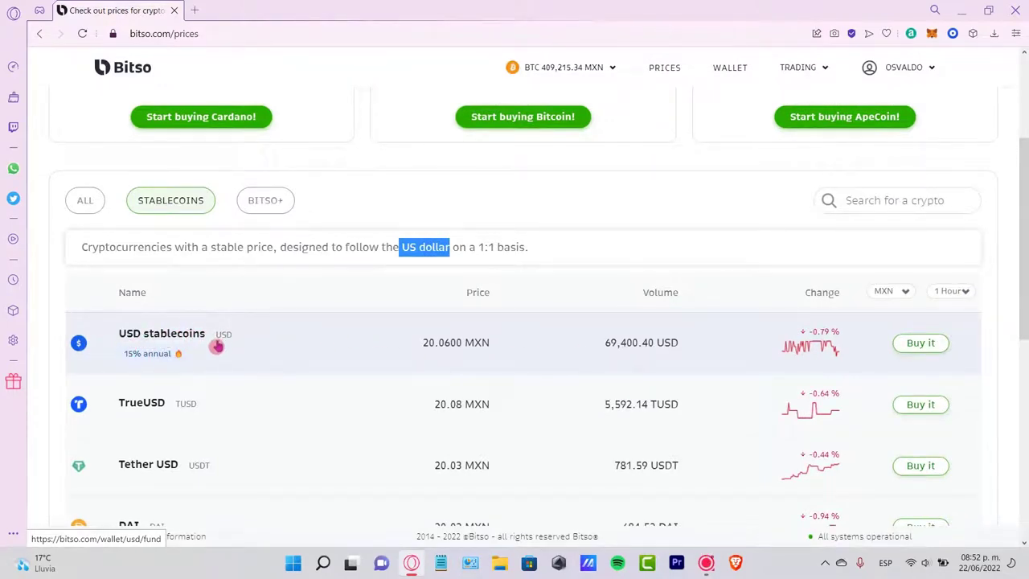
mouse_move(186, 352)
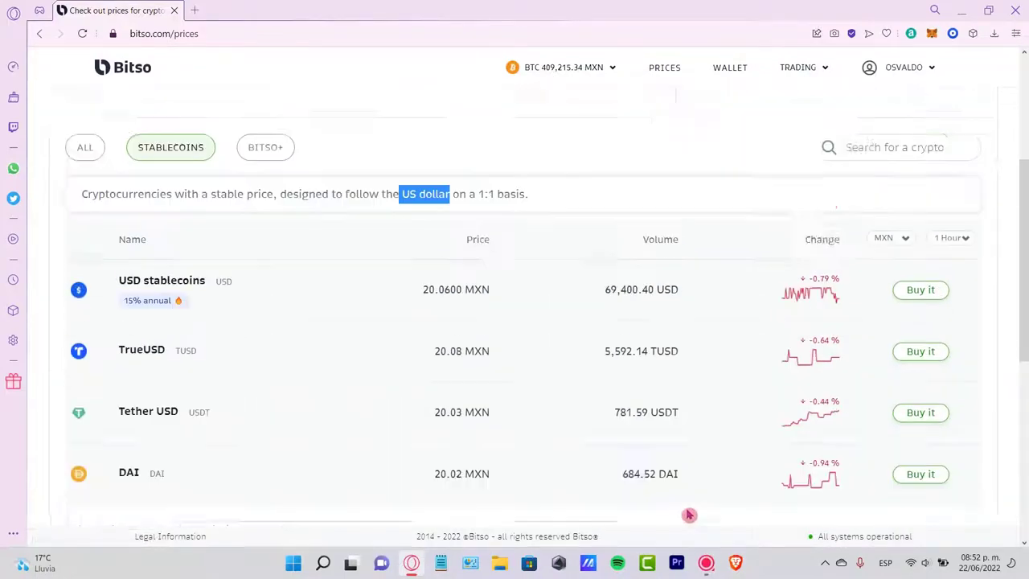
Scroll the ALL price list to Bitcoin and open its 6% annual earning offer.
scroll(up, 3)
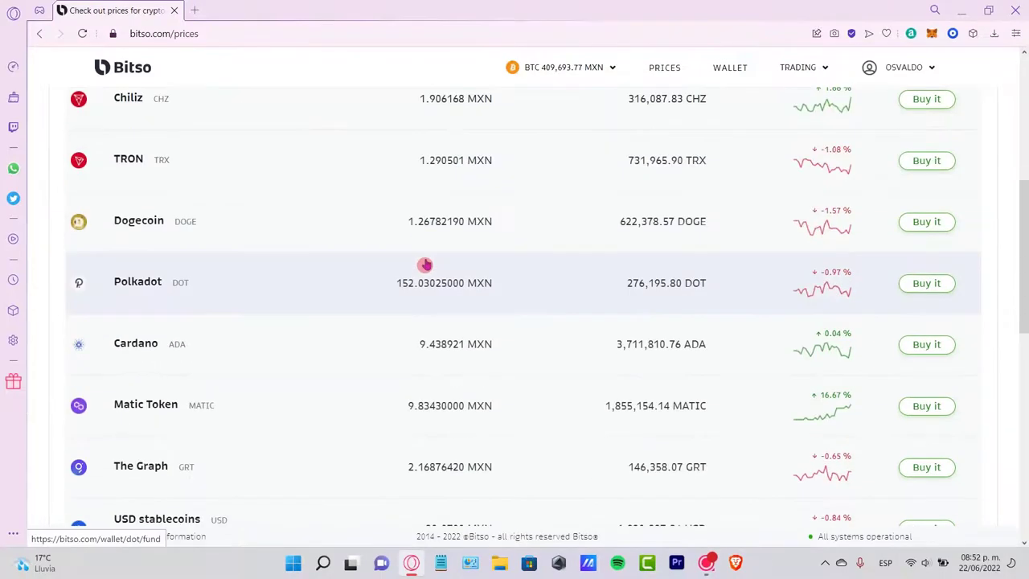
scroll(down, 3)
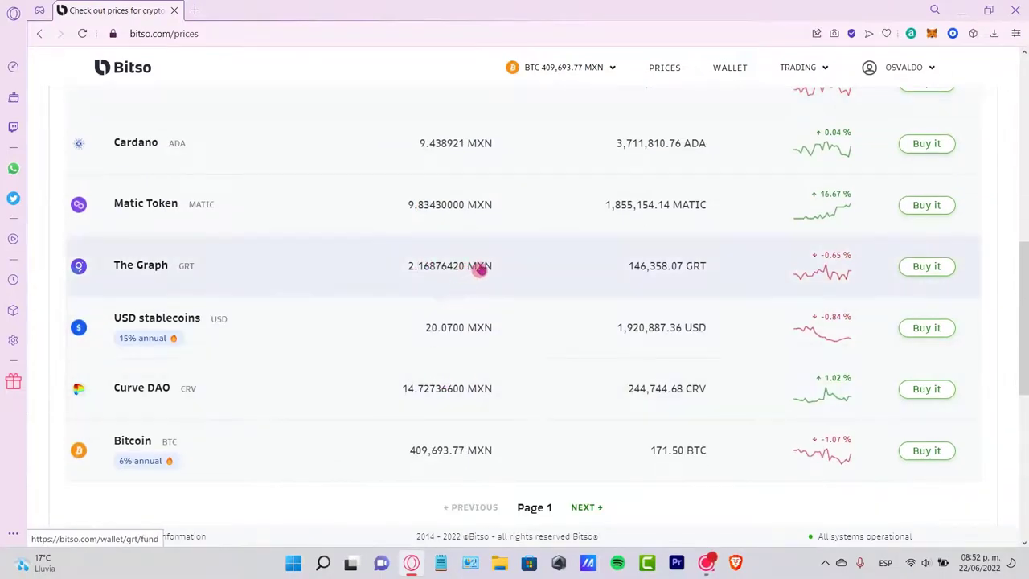
scroll(down, 3)
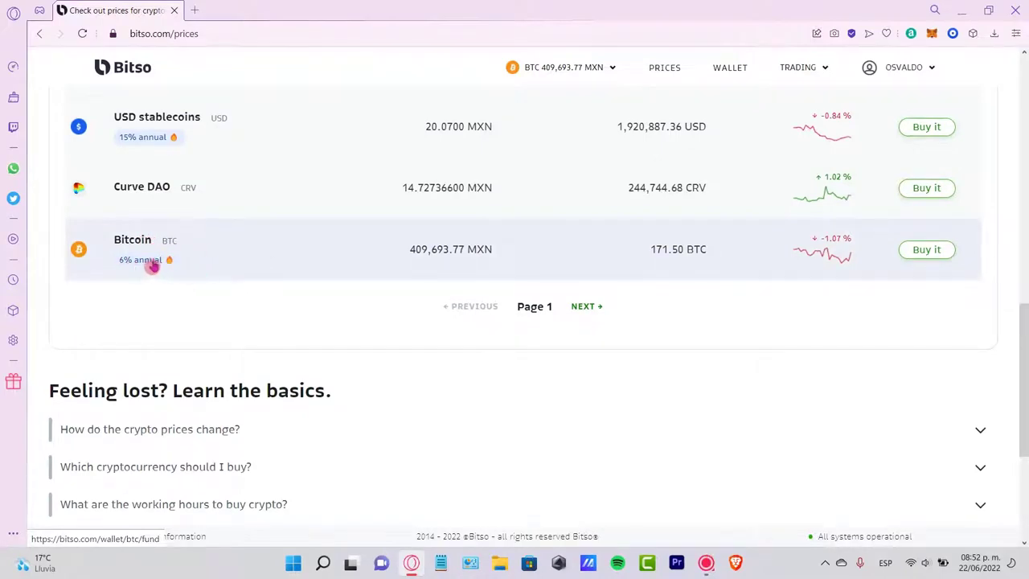
click(593, 66)
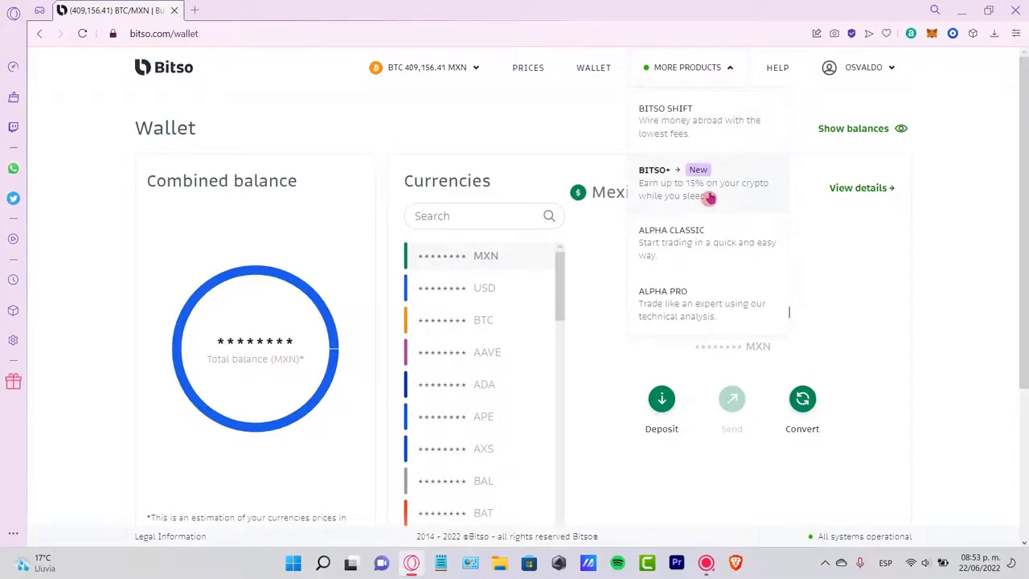
mouse_move(725, 253)
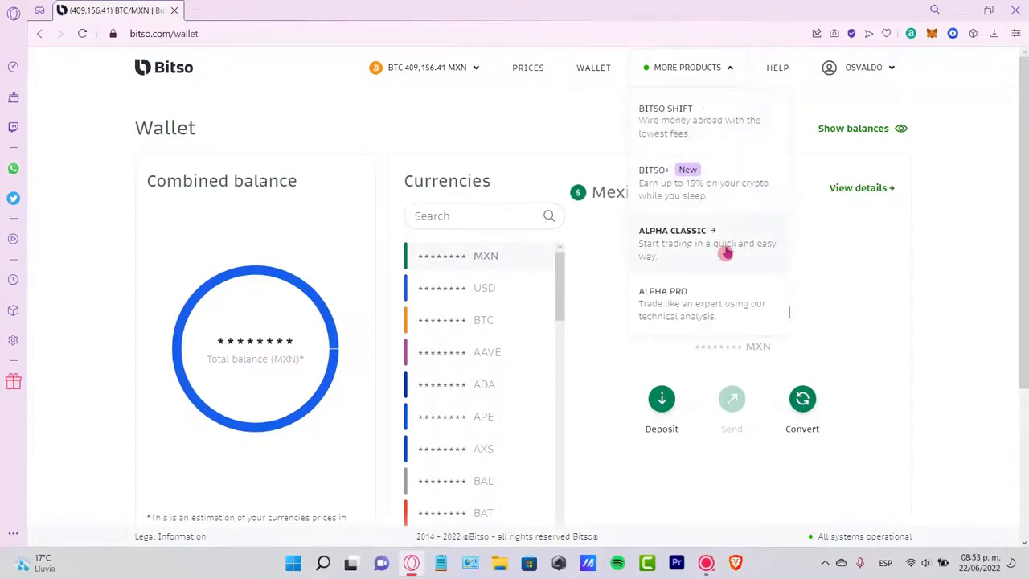
mouse_move(740, 315)
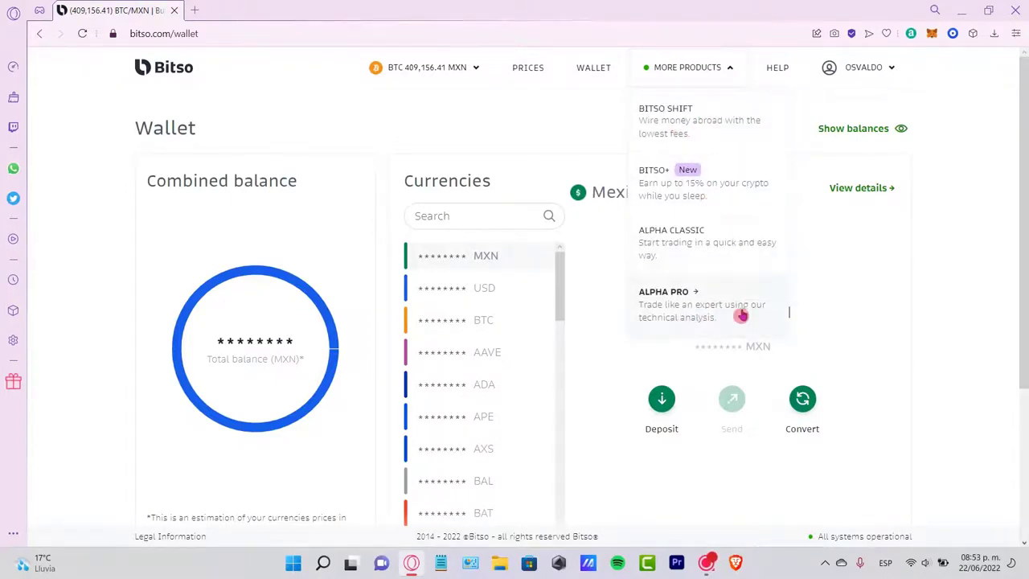
mouse_move(662, 192)
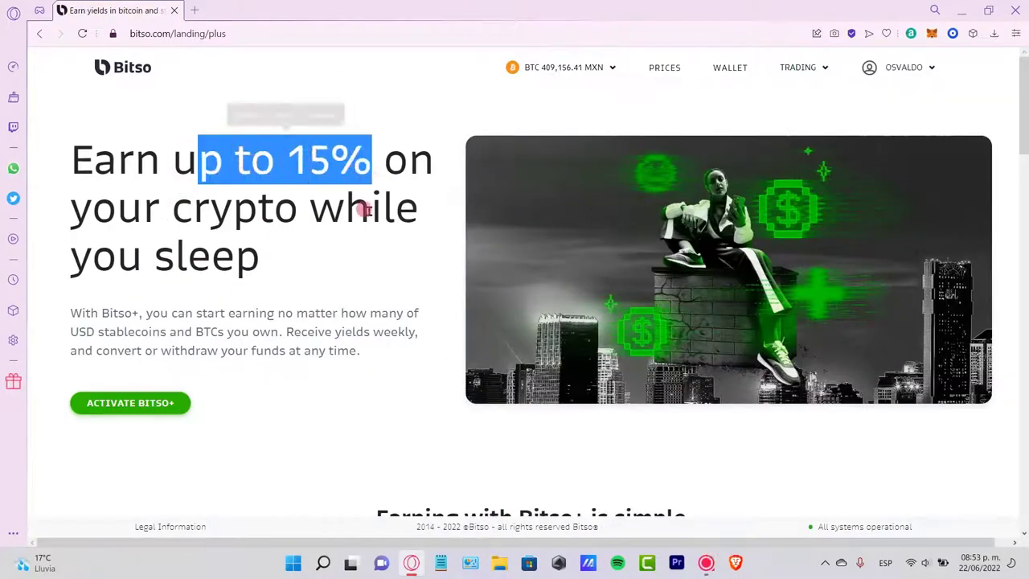
Scroll the Bitso+ landing page to 'Earning with Bitso+ is simple' and back.
scroll(down, 3)
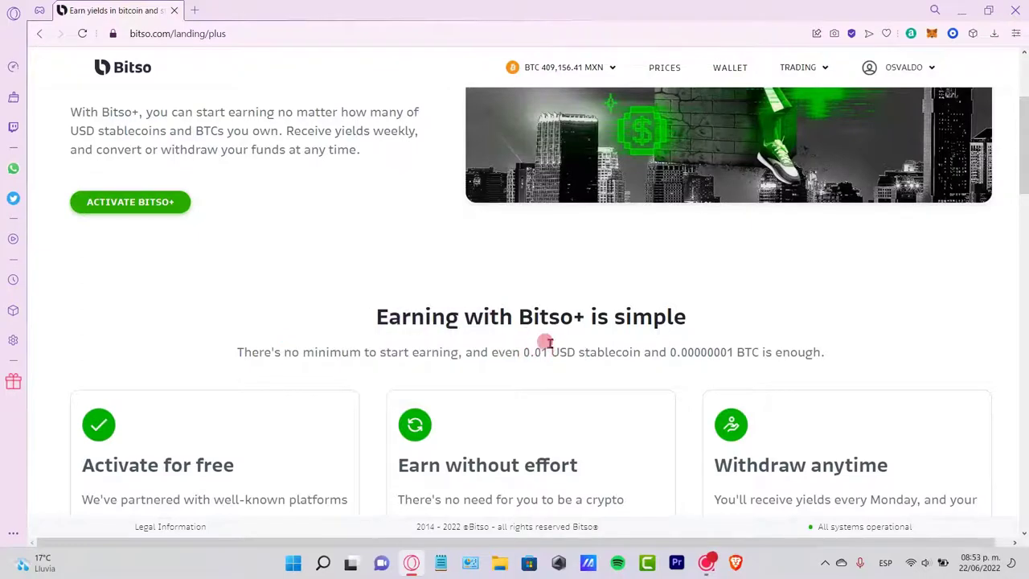
scroll(up, 3)
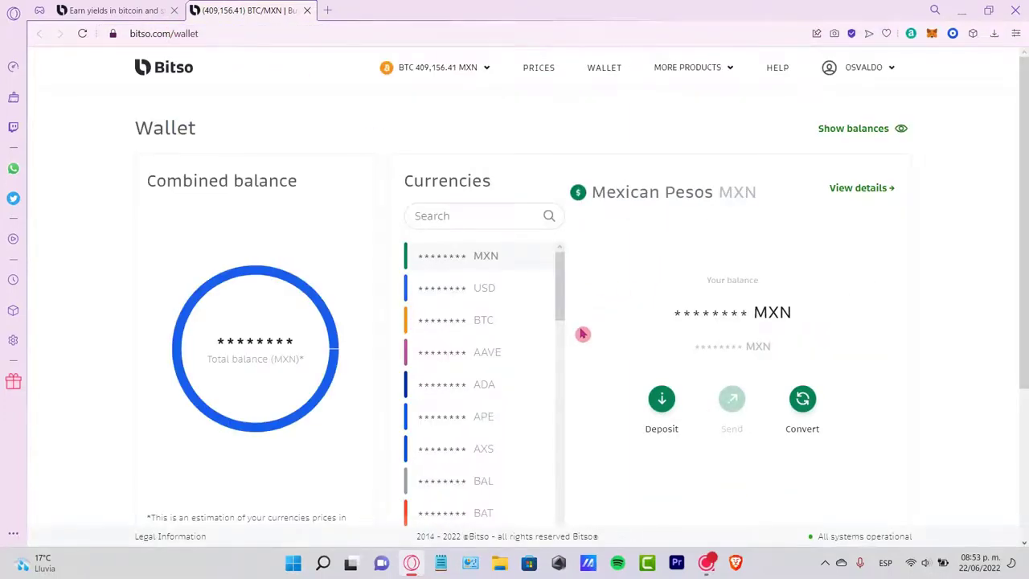
Unmask the wallet balances: 15.66 MXN combined, 0.78 USD and 0.00 MXN.
scroll(down, 3)
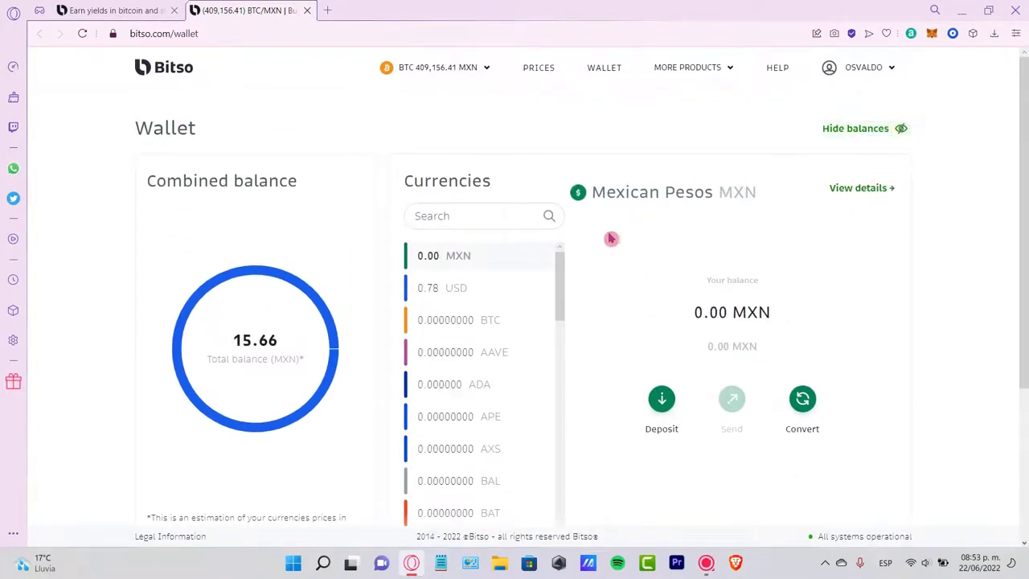
click(456, 287)
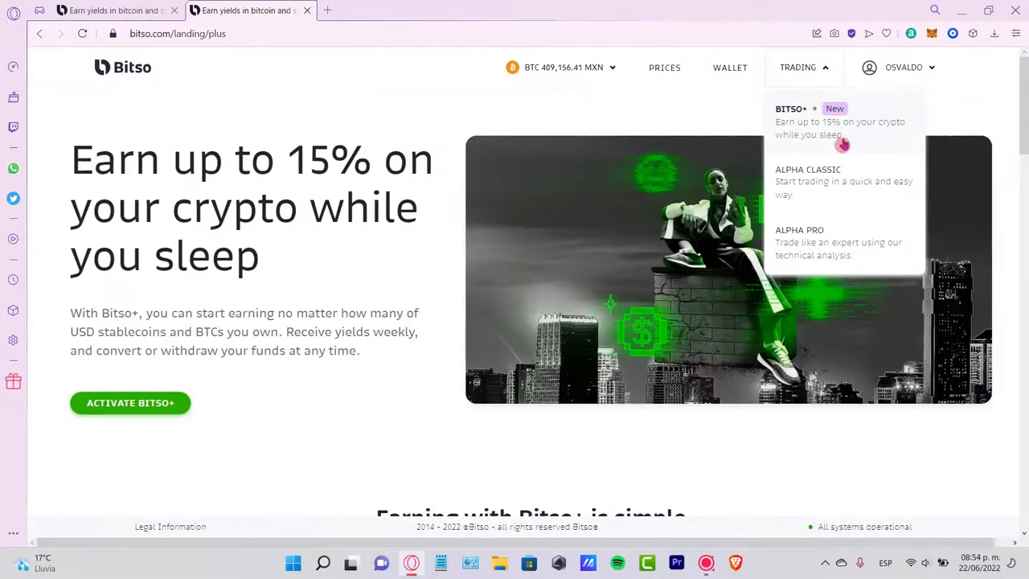
mouse_move(852, 197)
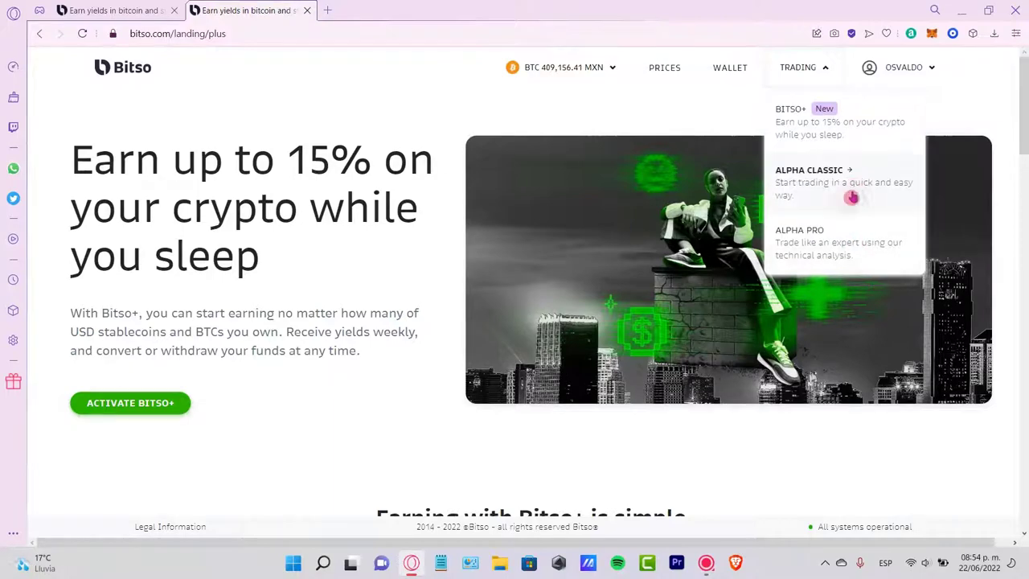
Open Alpha Classic BTC/MXN, accept the trading-risk notice, and browse the order book.
click(808, 170)
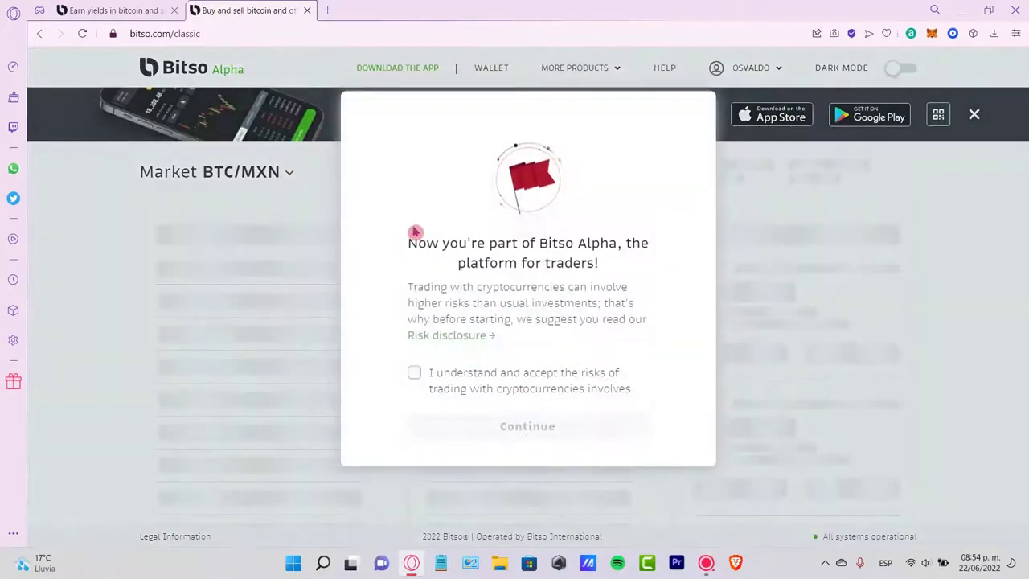
click(414, 372)
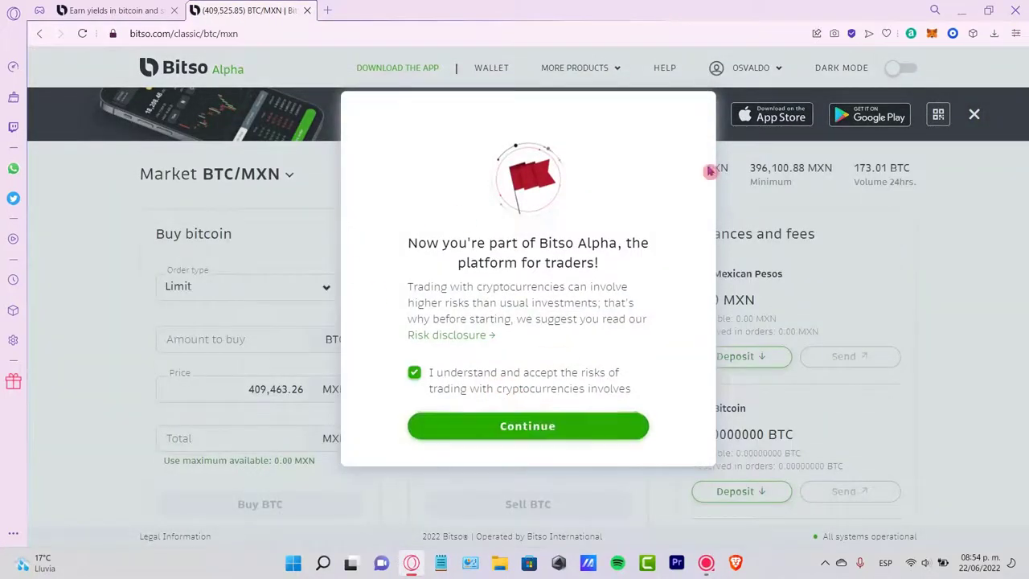
click(528, 425)
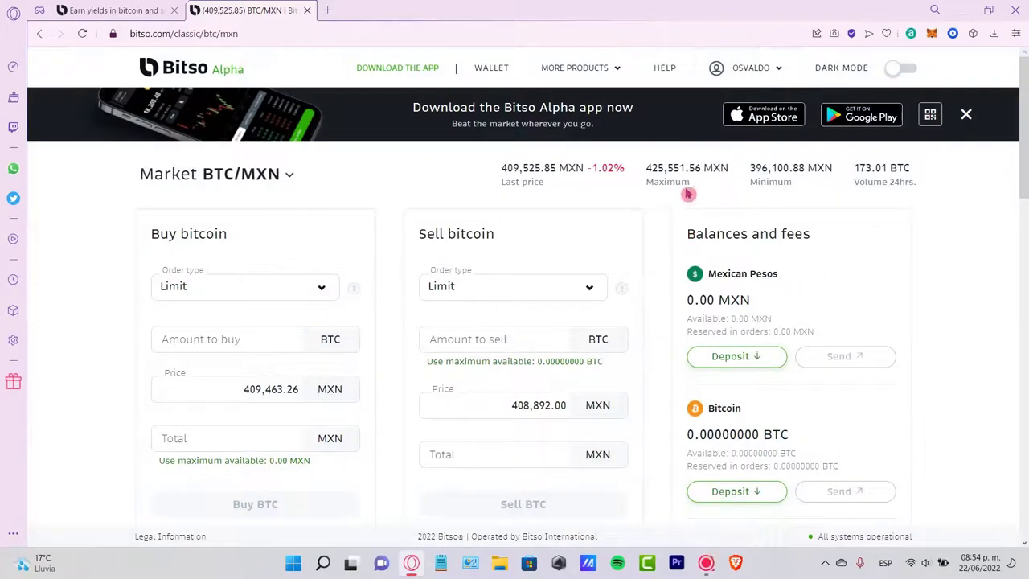
mouse_move(515, 252)
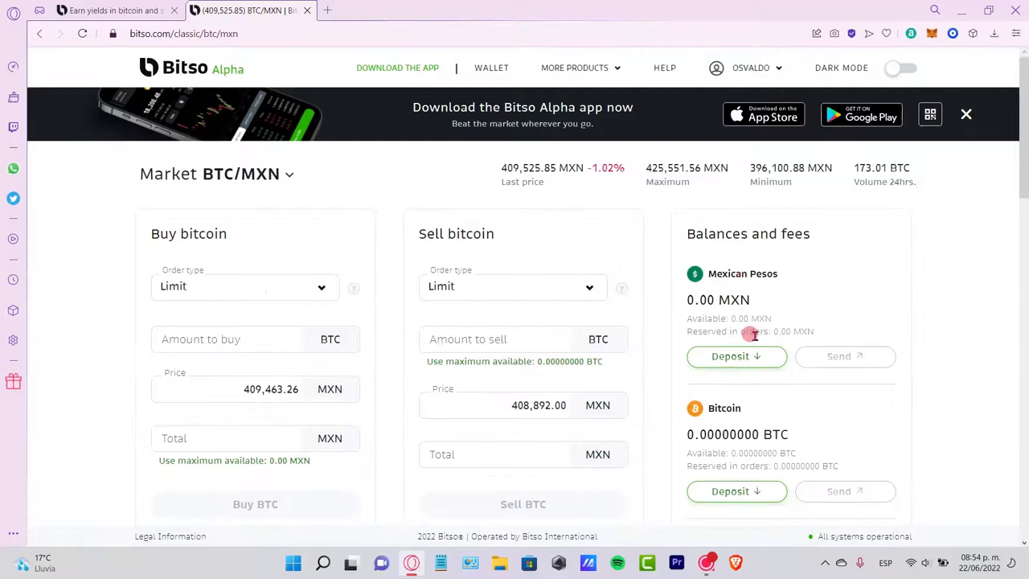
mouse_move(762, 383)
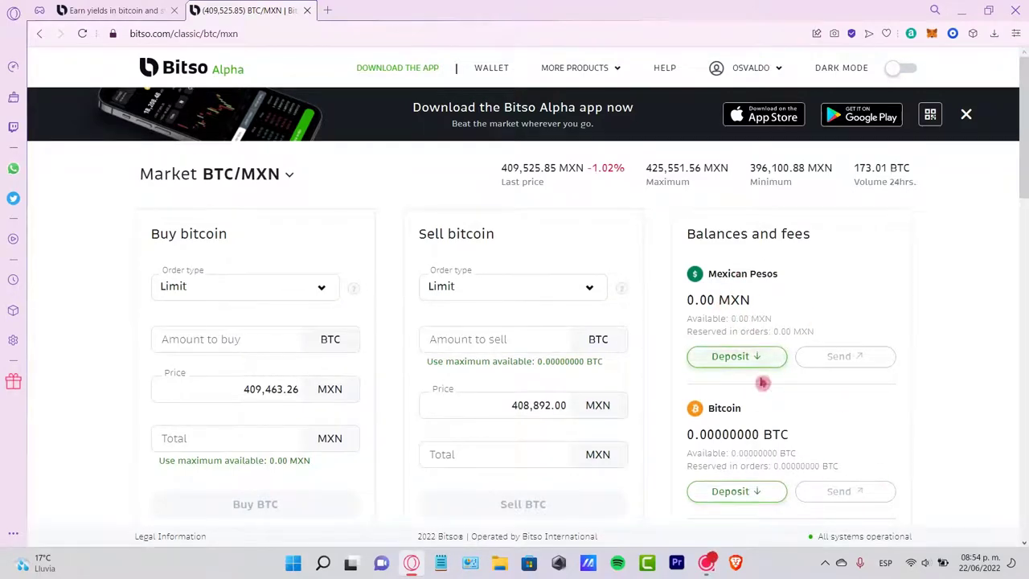
scroll(down, 3)
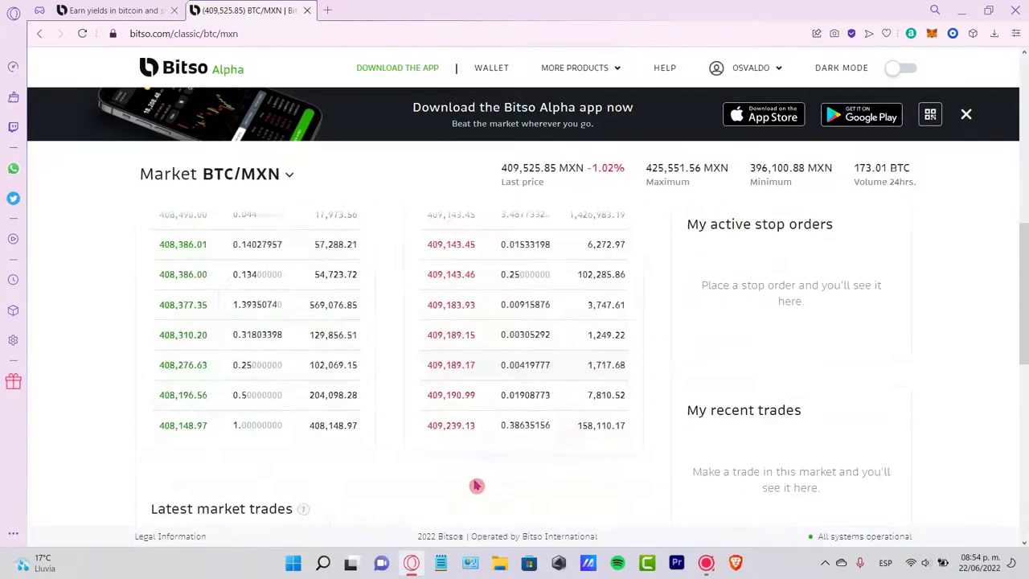
scroll(up, 3)
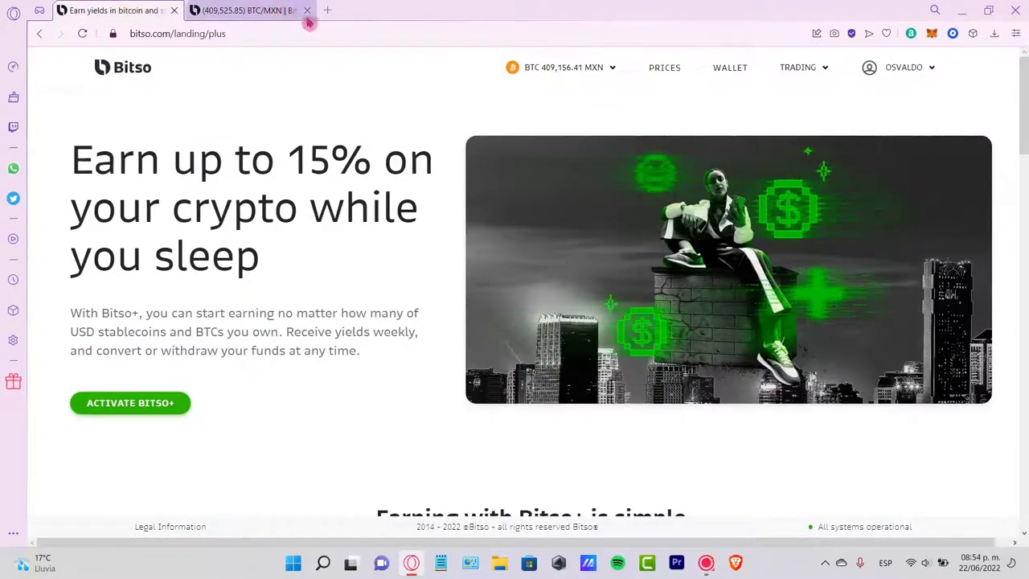
Close the BTC/MXN trading tab and return to the Wallet with balances visible.
click(307, 10)
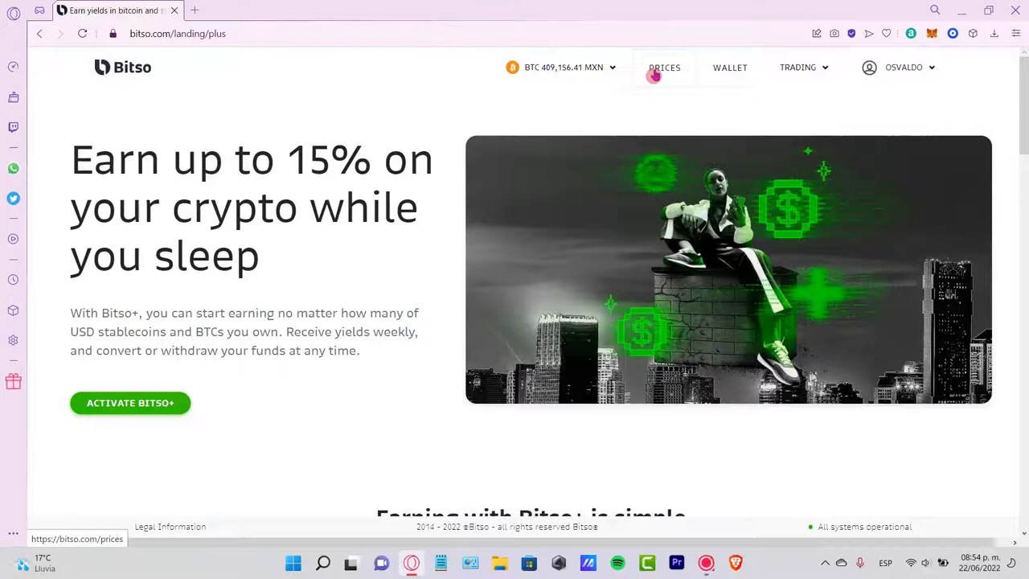
click(730, 67)
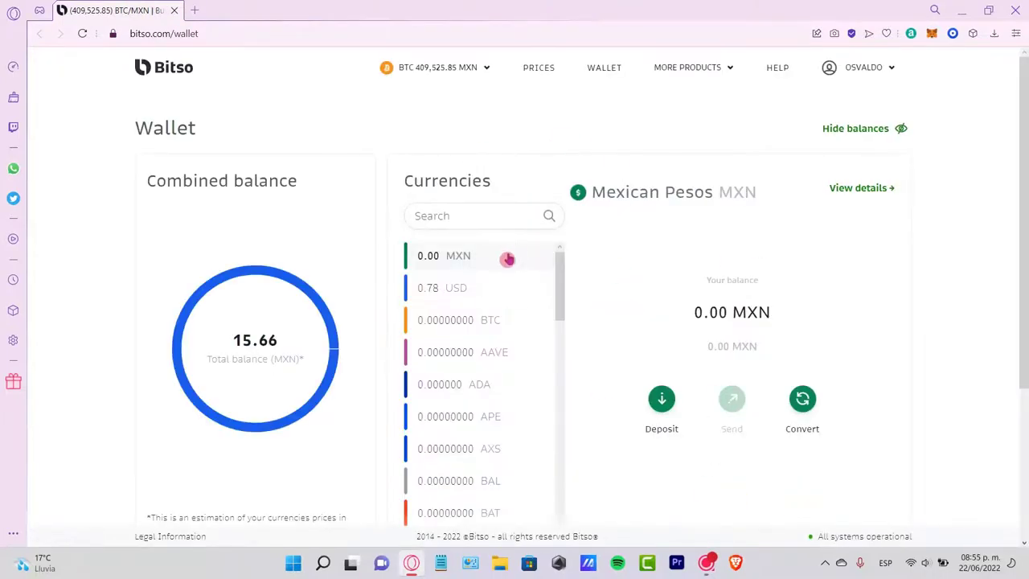